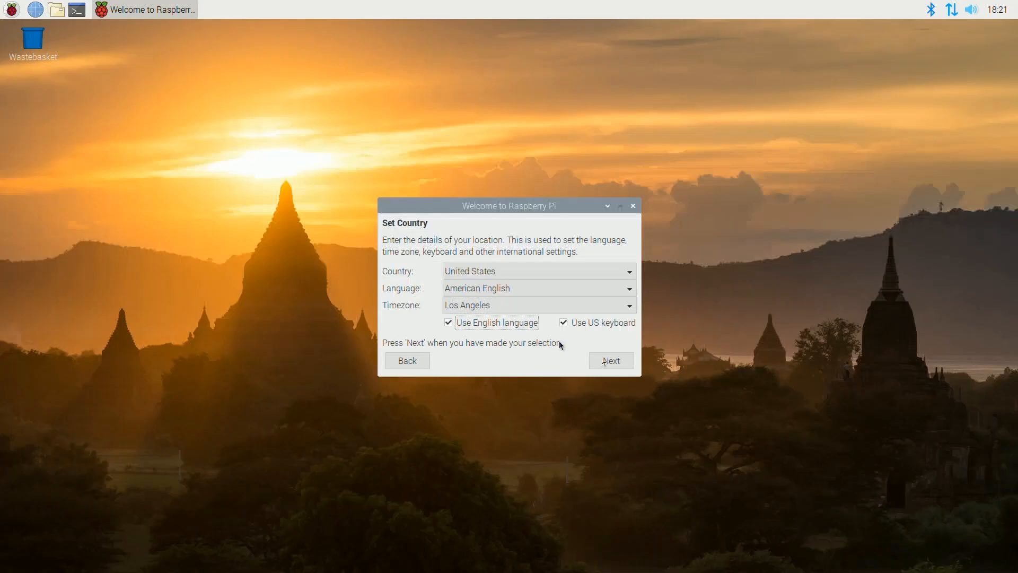
Accept the country settings and continue through the Welcome wizard
left_click(610, 361)
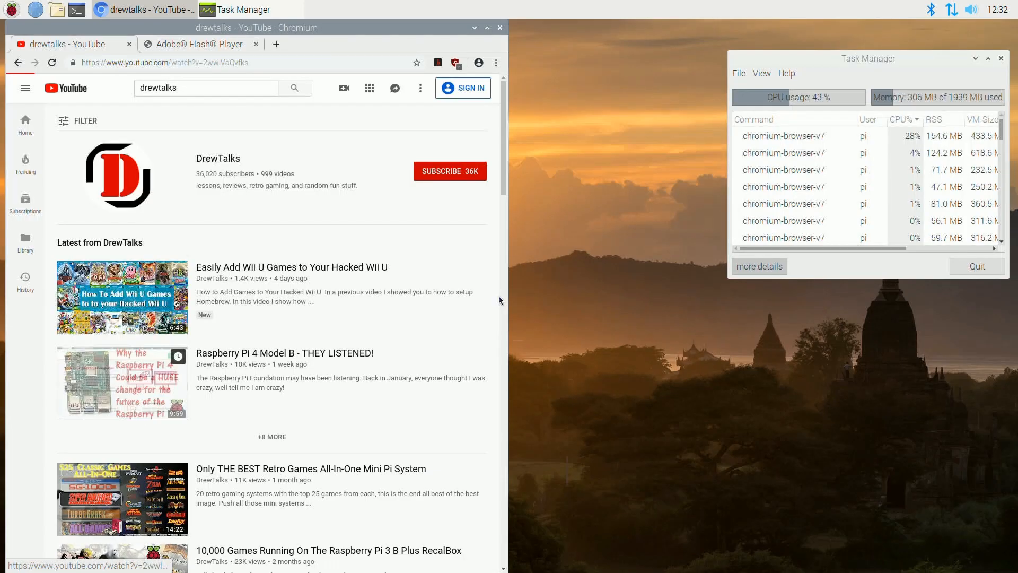
Play the Raspberry Pi 4 Model B video with the Stats for nerds overlay showing
left_click(122, 383)
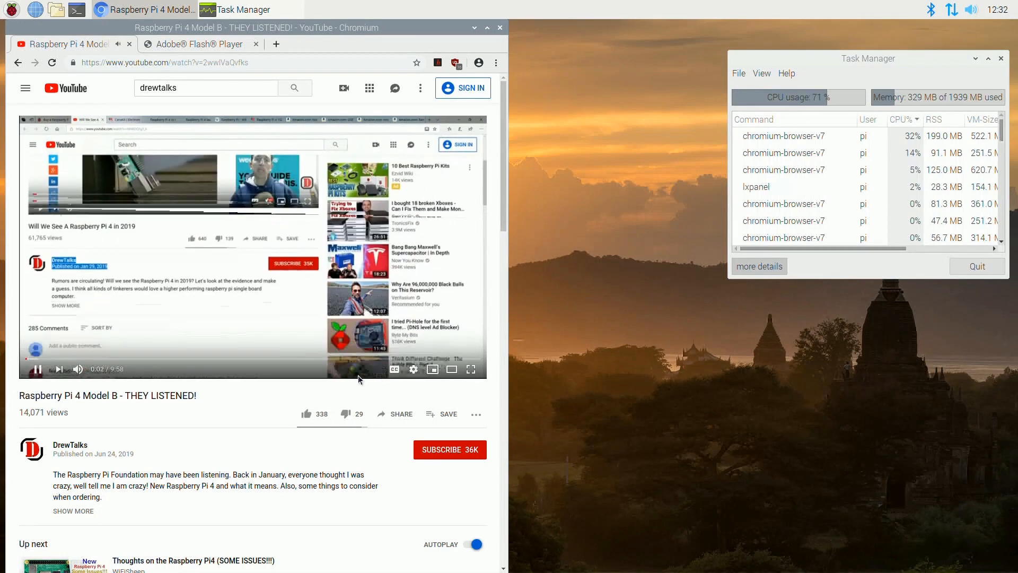
left_click(413, 369)
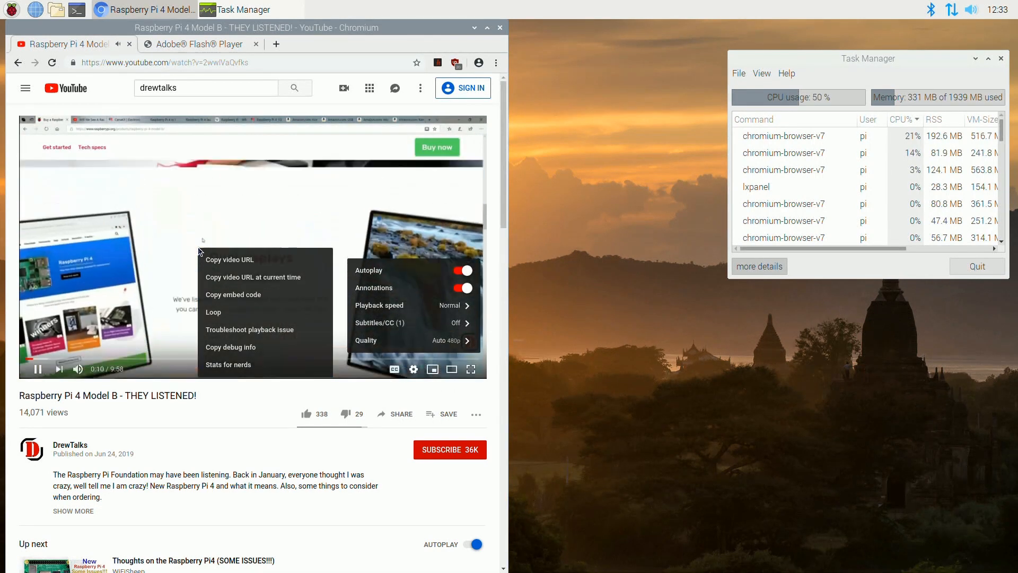
left_click(229, 364)
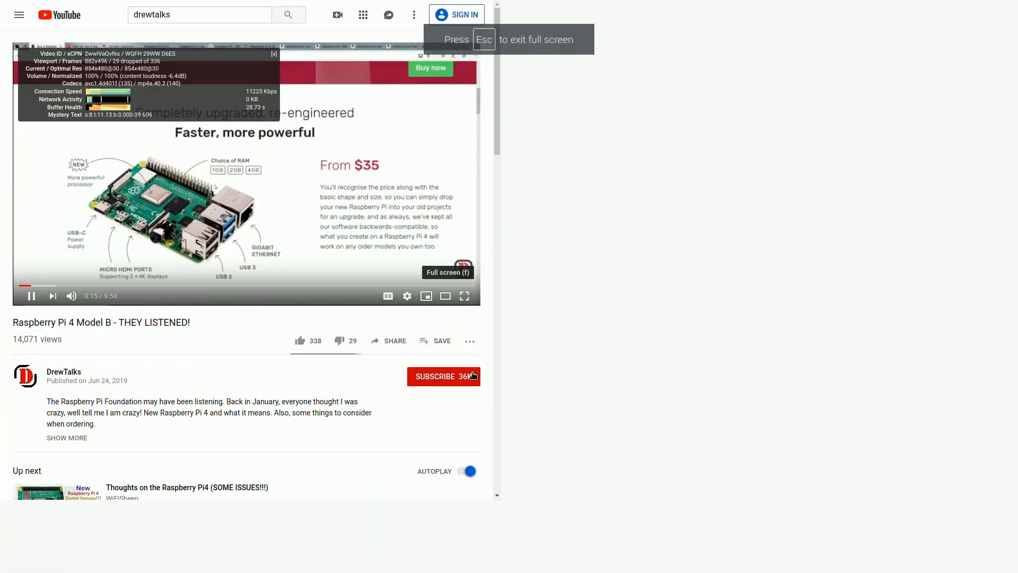
Leave full screen, then check the nature video's Quality in the gear menu
left_click(464, 296)
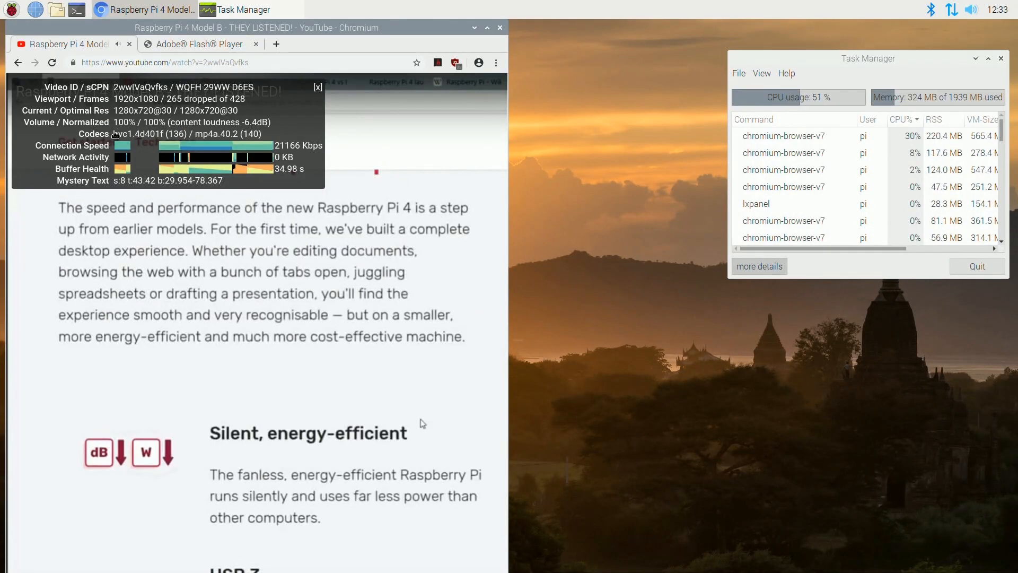
left_click(417, 369)
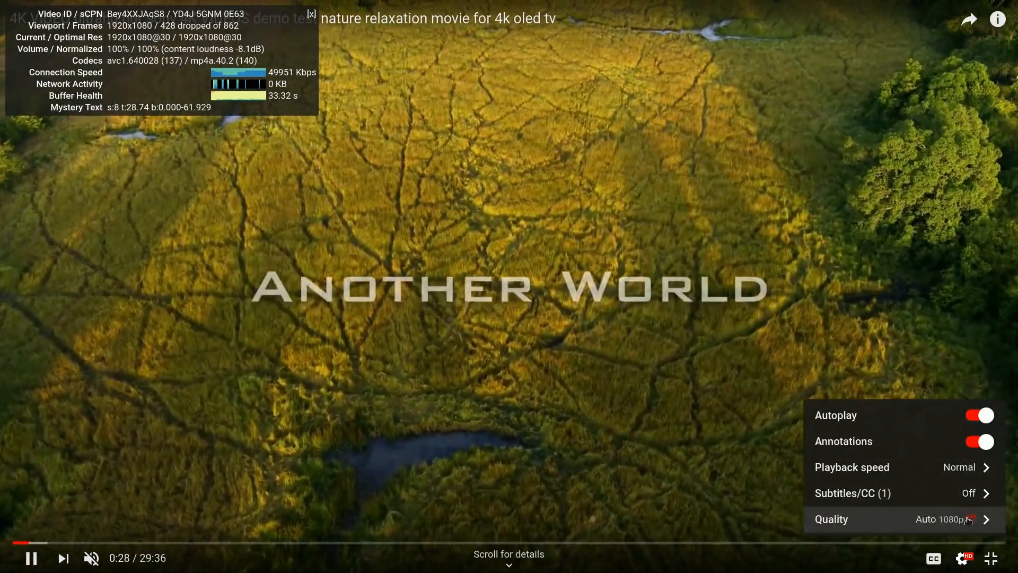
Exit full screen on the nature video before heading to speedtest.net
left_click(832, 519)
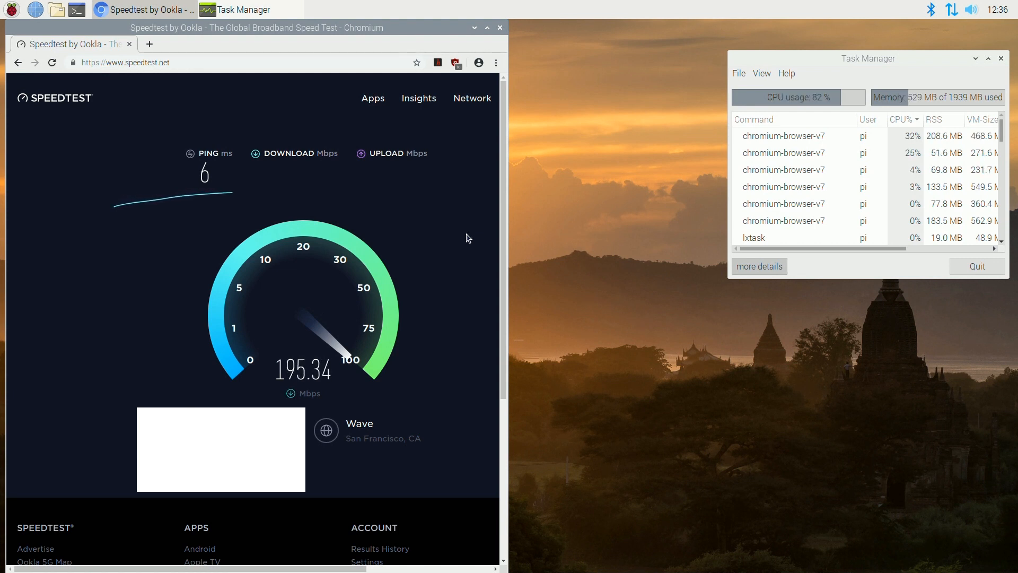
mouse_move(436, 241)
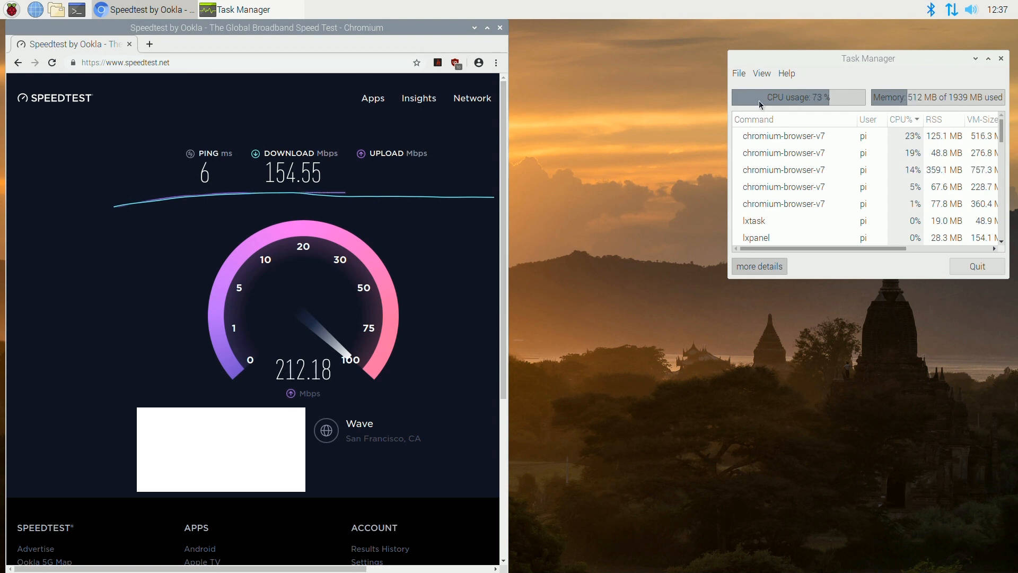
Switch to a new empty Chromium tab after the 154.55 Mbps download result
left_click(419, 97)
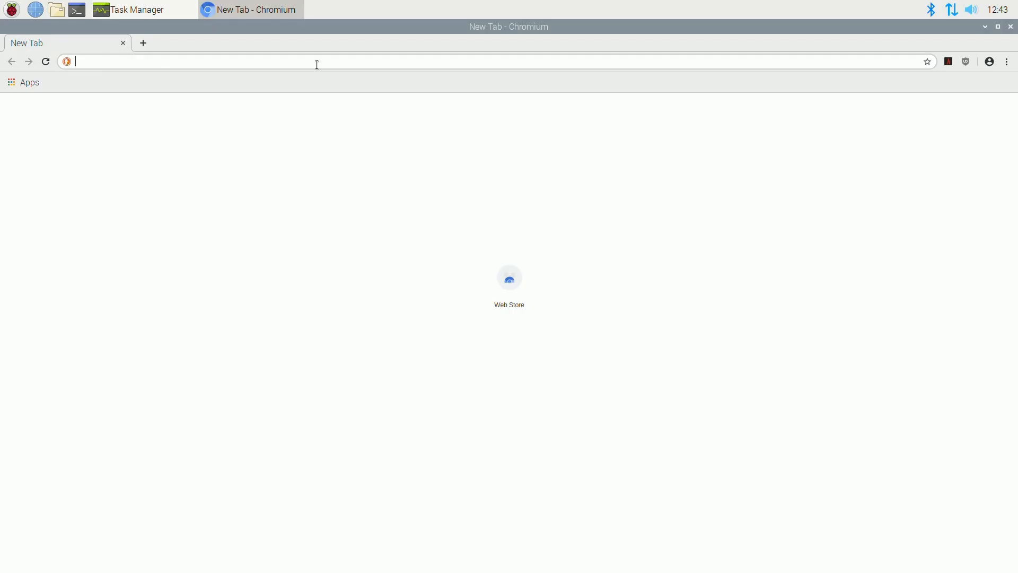
mouse_move(122, 103)
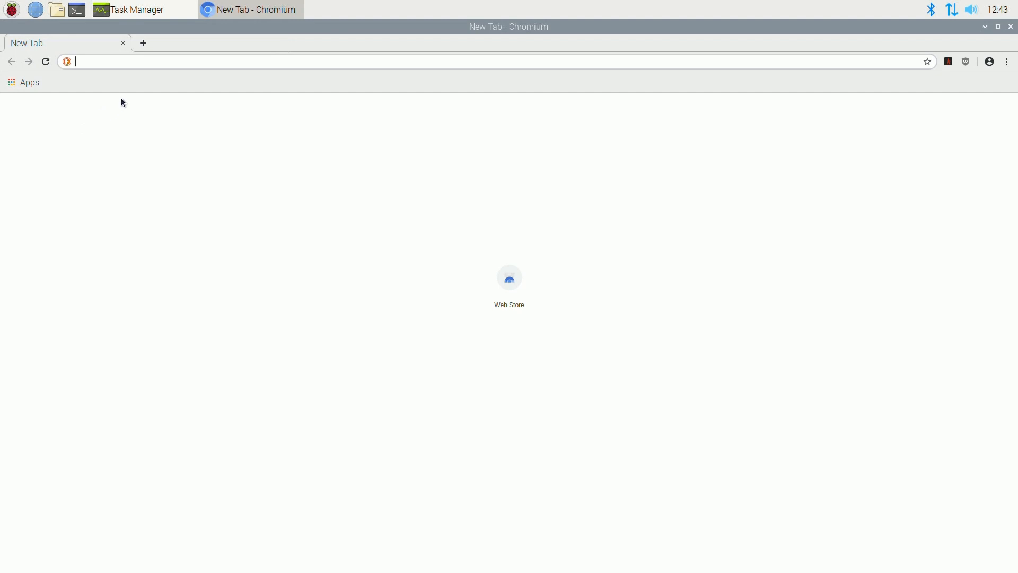
mouse_move(130, 102)
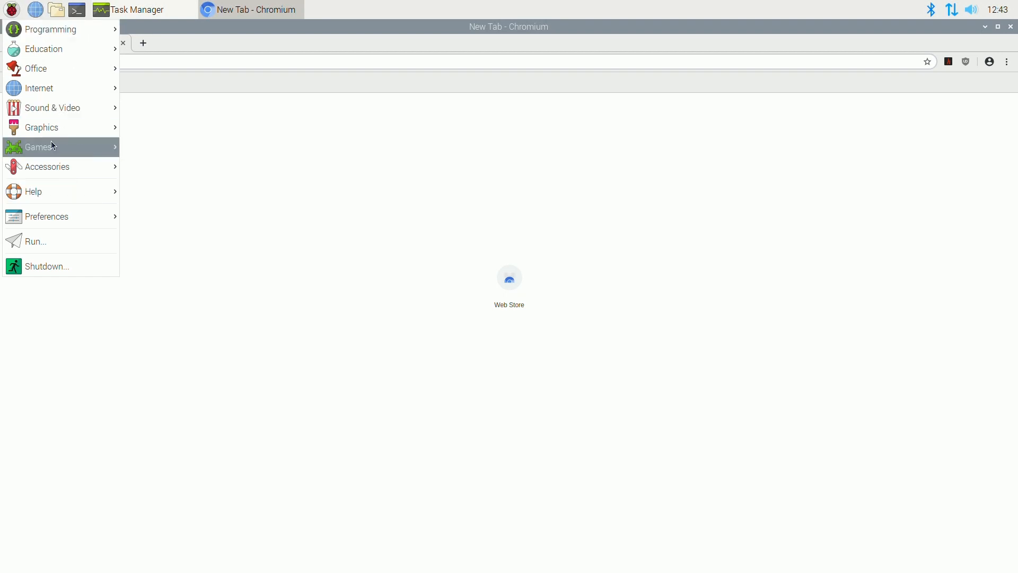
mouse_move(36, 68)
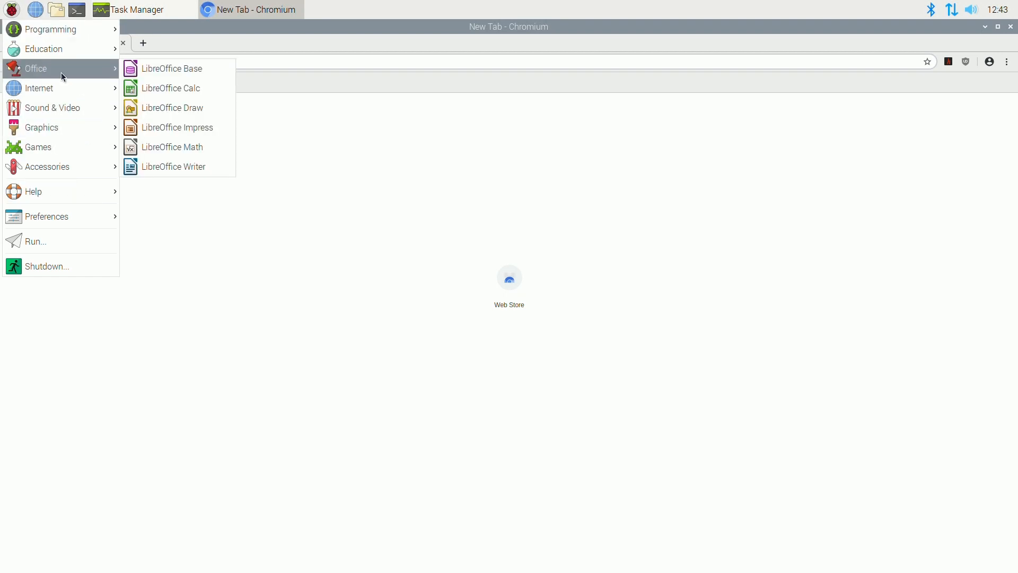